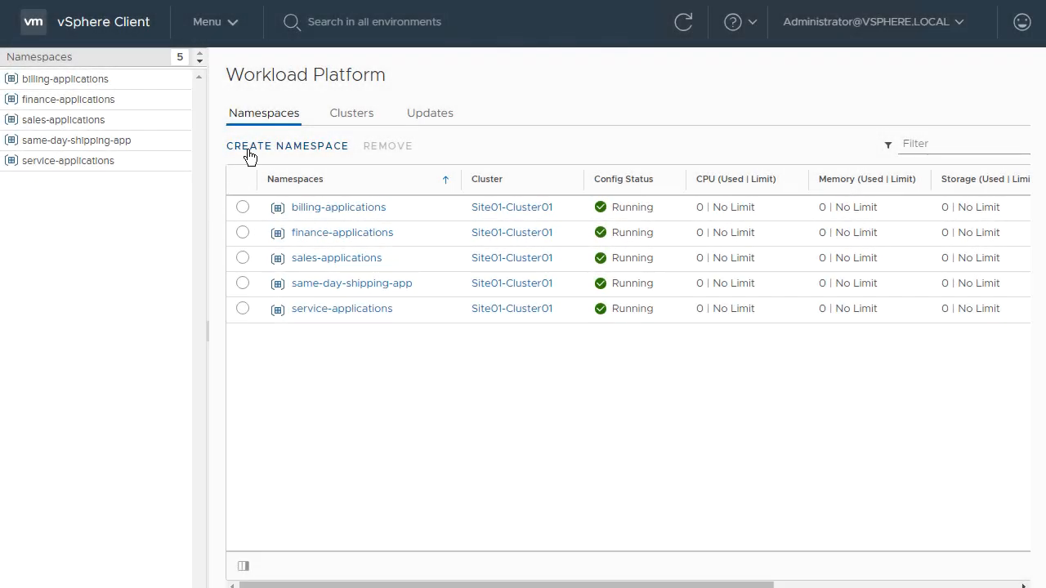
Step: Create namespace iot-applications on Site01-Cluster01 with description 'iot-application development'
left_click(287, 146)
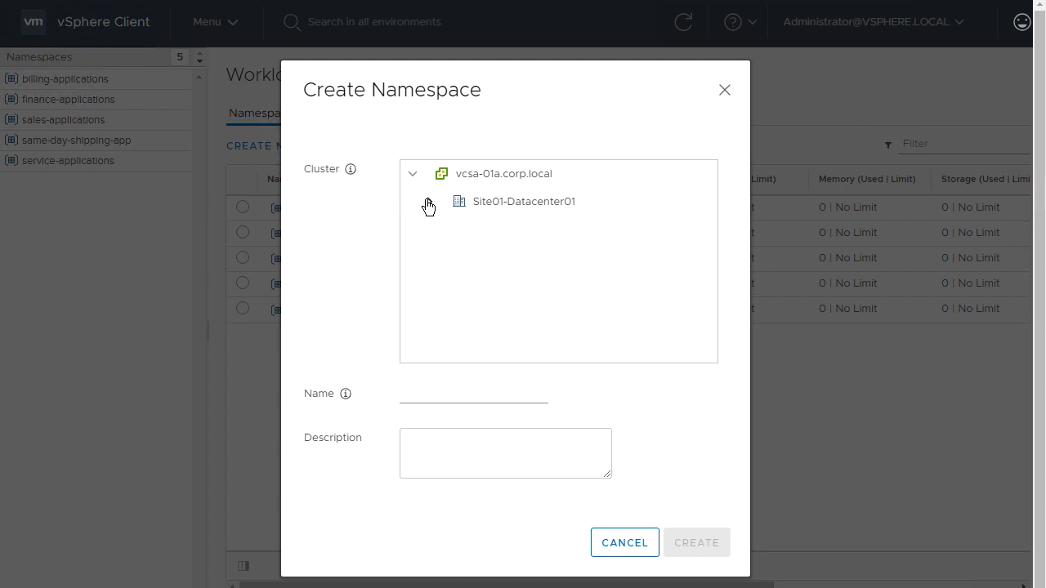
left_click(429, 201)
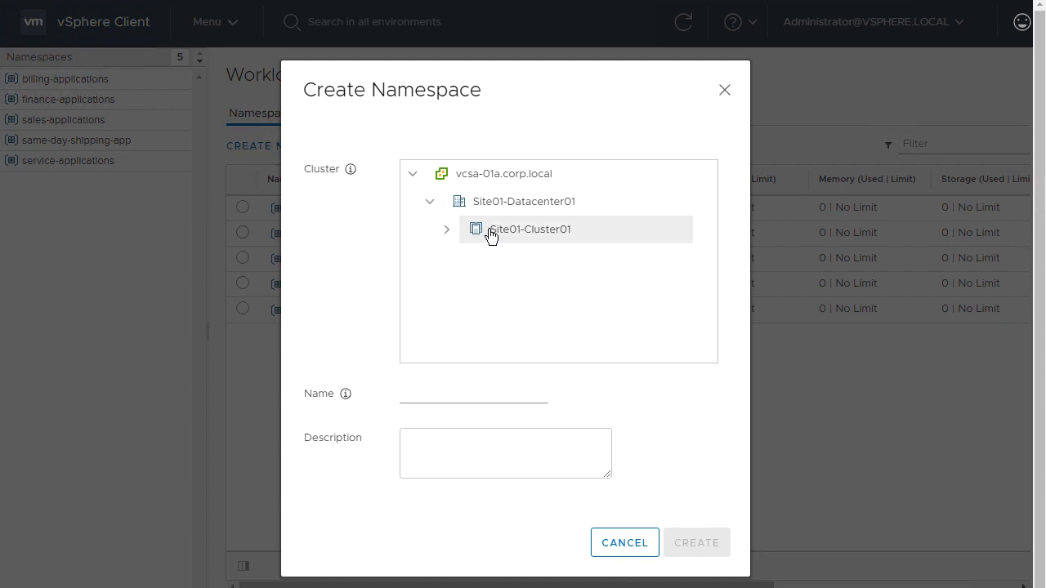
left_click(531, 229)
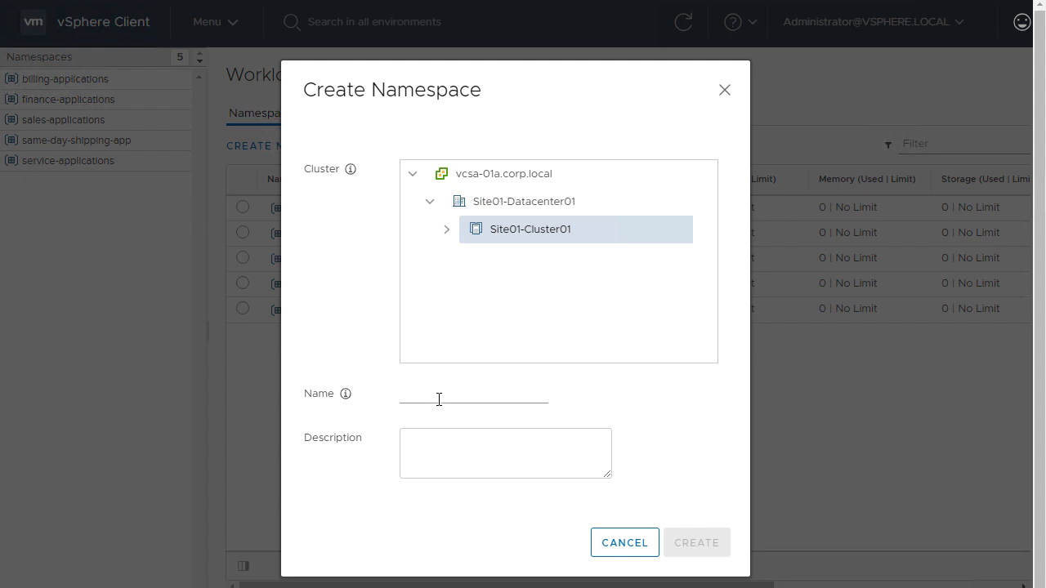
type("id")
type("iot-application development")
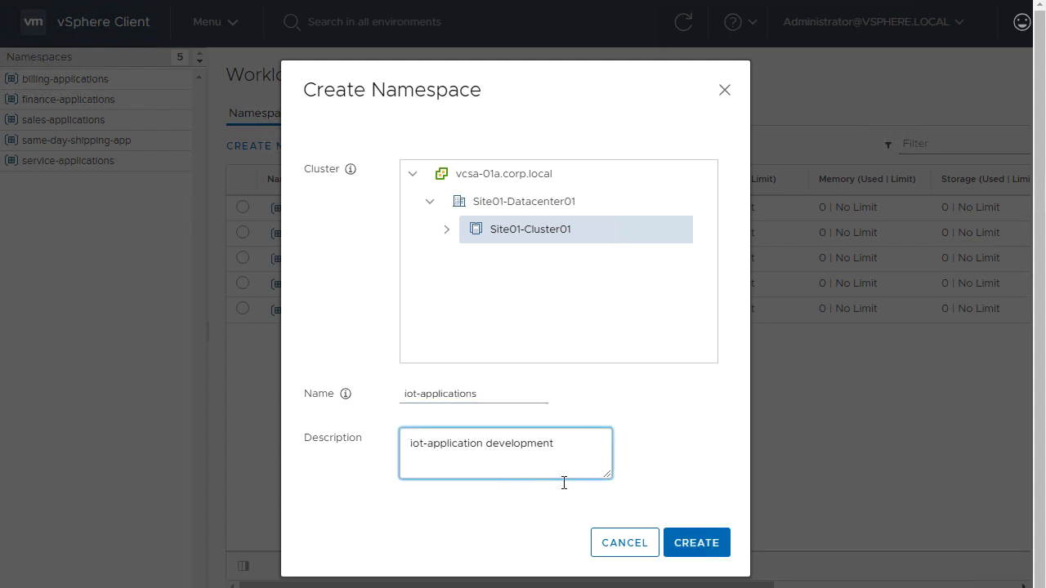
left_click(696, 542)
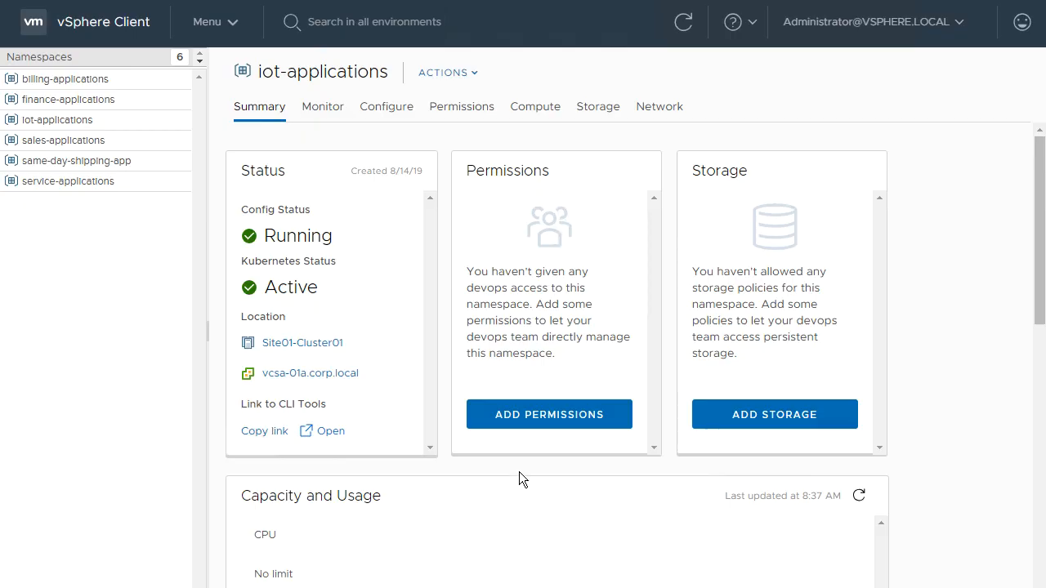
Step: Grant the vsphere.local group iot-platform the Can edit role on the namespace
left_click(549, 415)
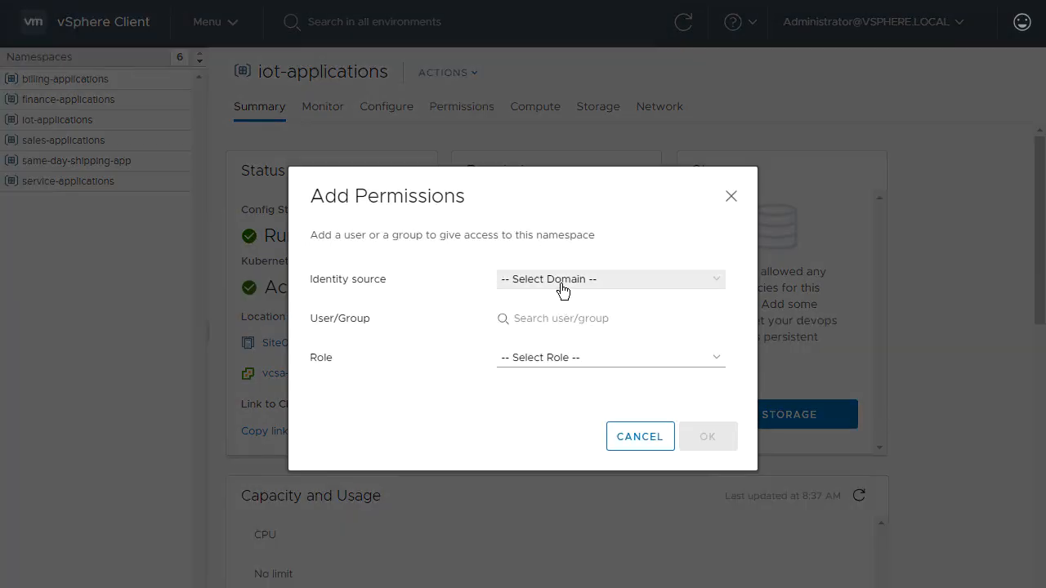
left_click(609, 279)
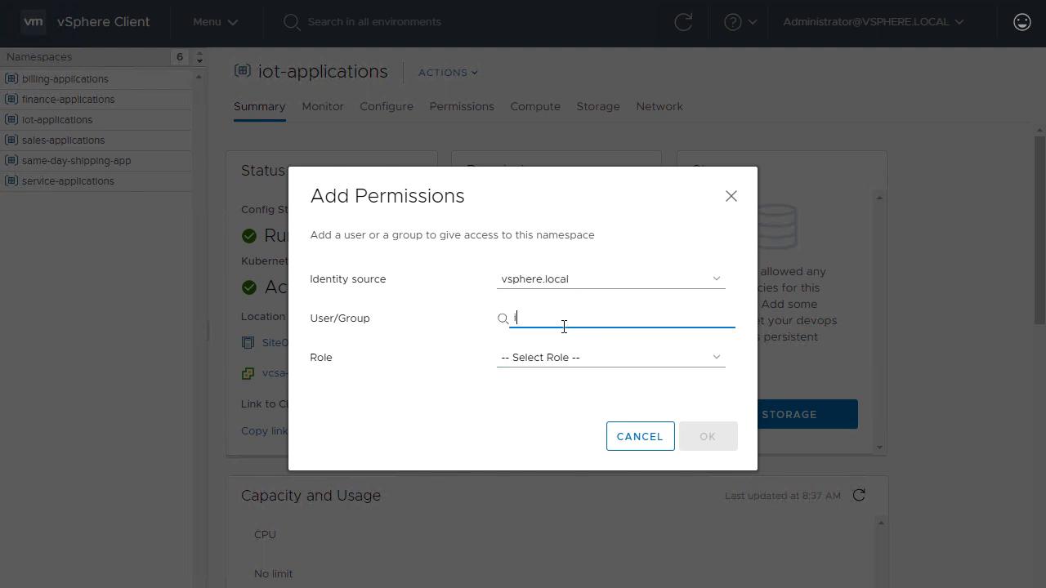
type("ot")
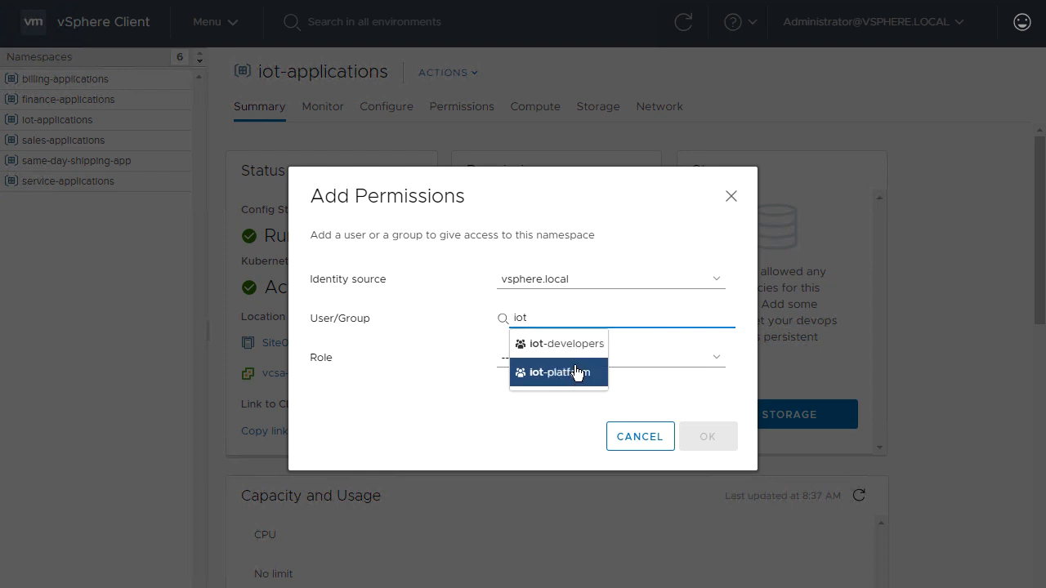
left_click(558, 372)
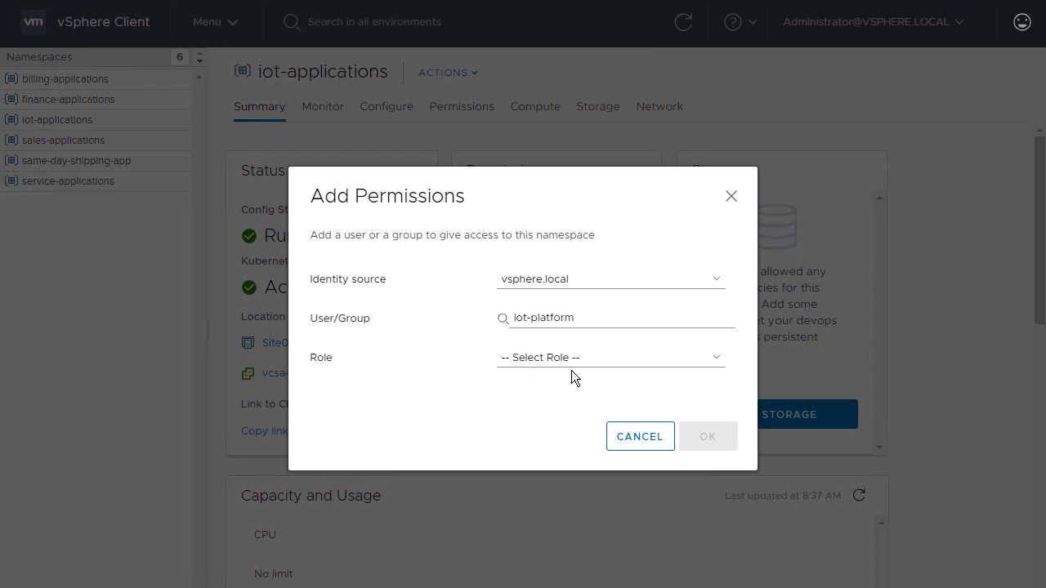
left_click(610, 357)
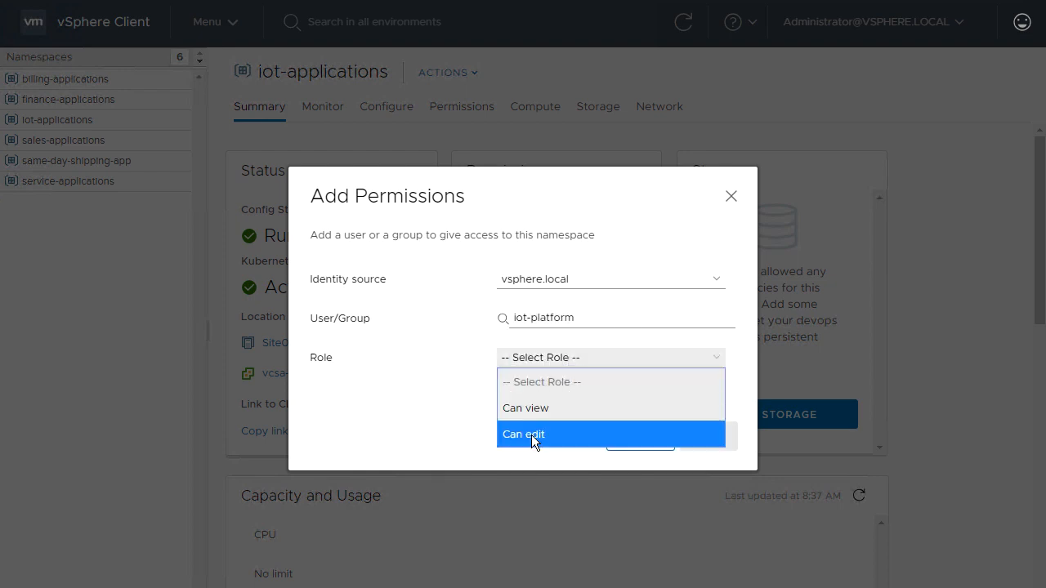
left_click(523, 434)
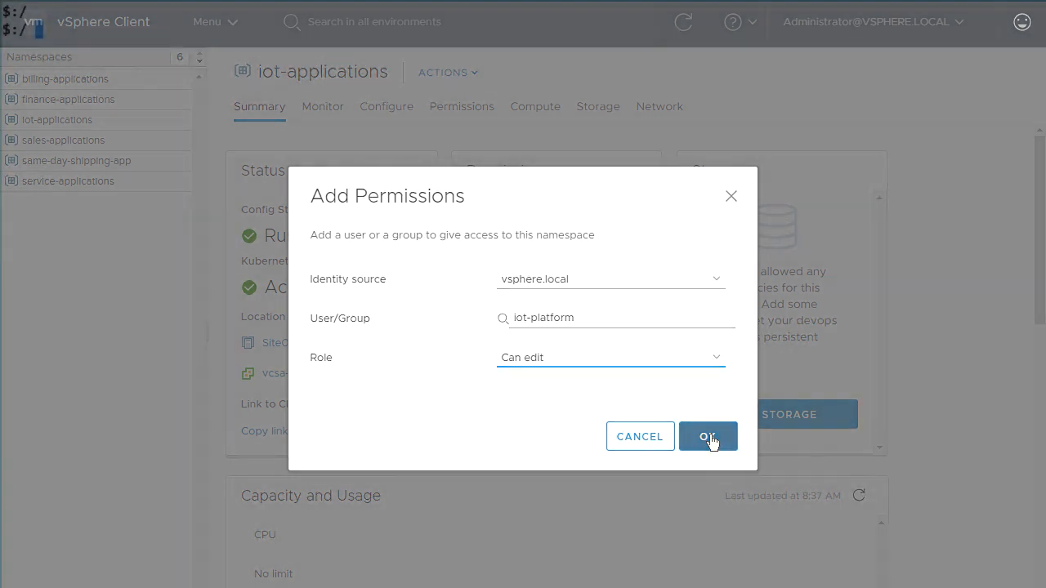
left_click(707, 437)
type("kubectl get")
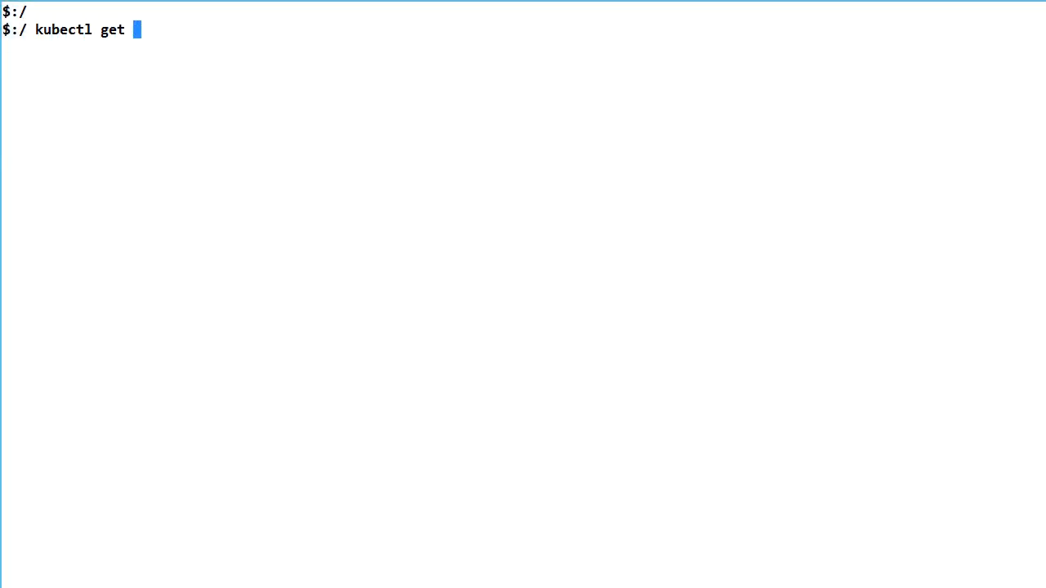
Step: Run kubectl get namespaces, get clusterrole view edit, and describe rolebinding -n iot-applications
type("namespaces")
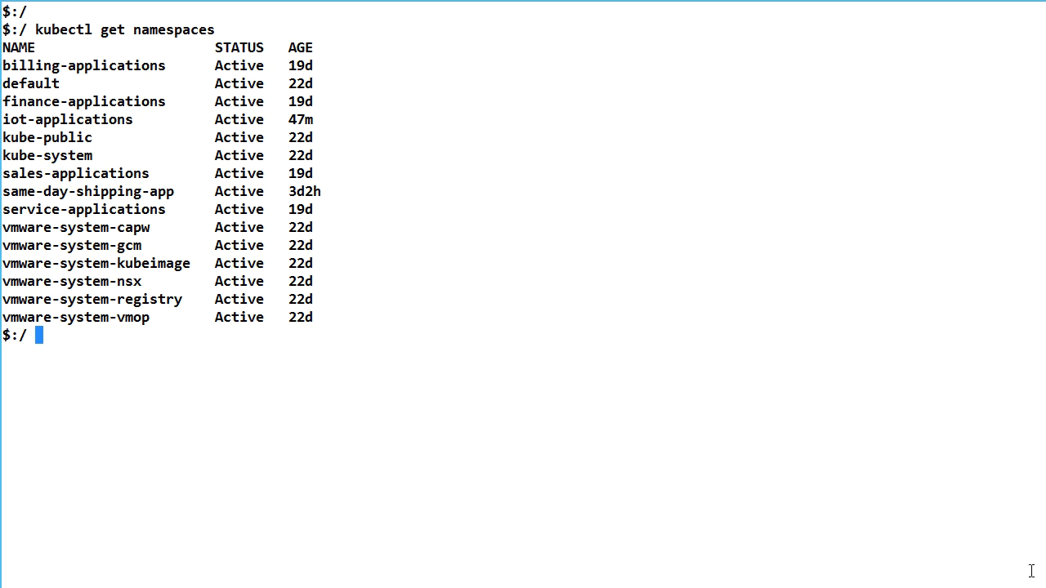
type("clear")
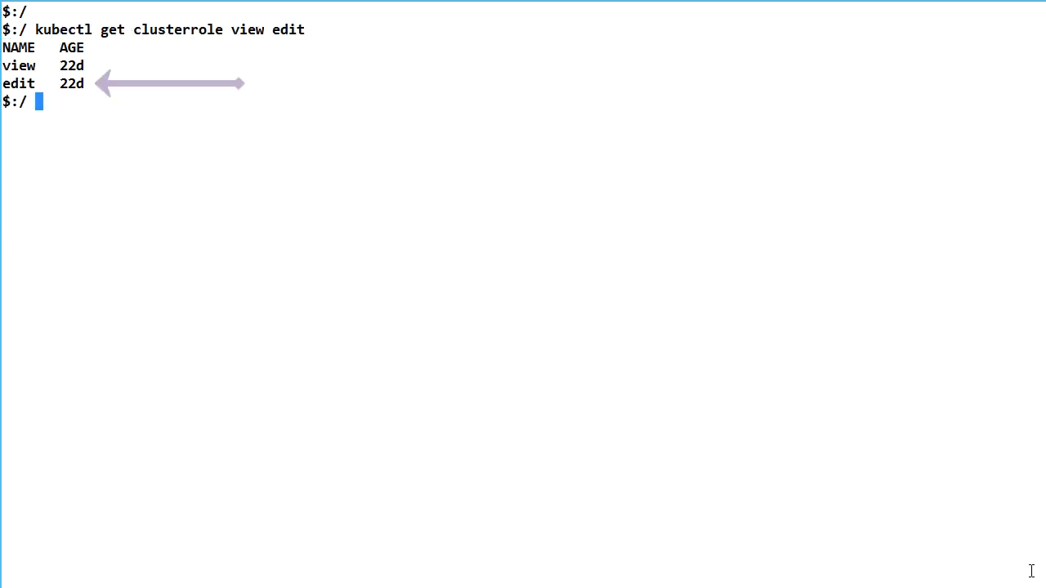
type("kube")
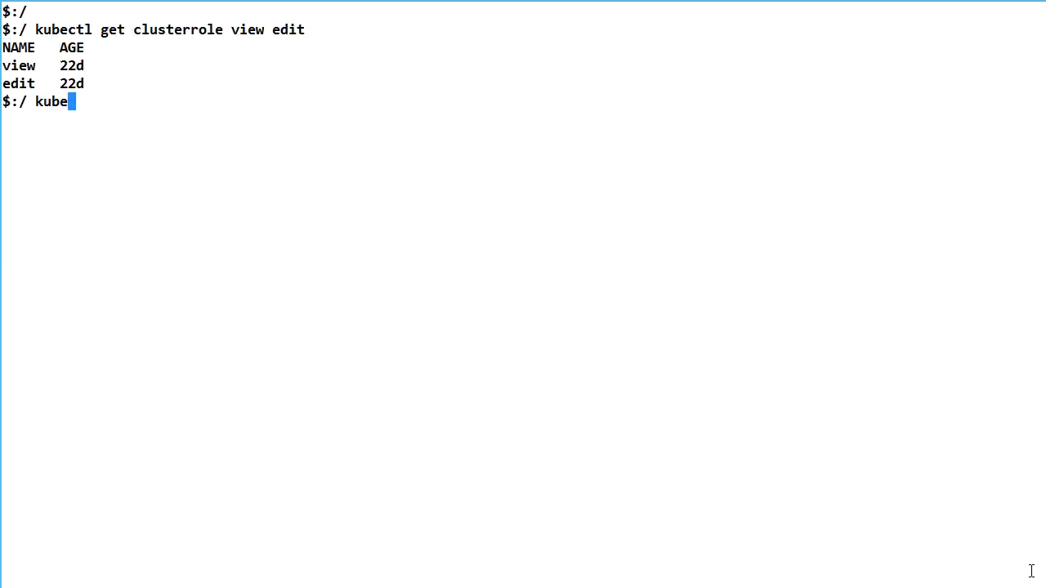
type("ctl describe rolebinding -n iot-ap")
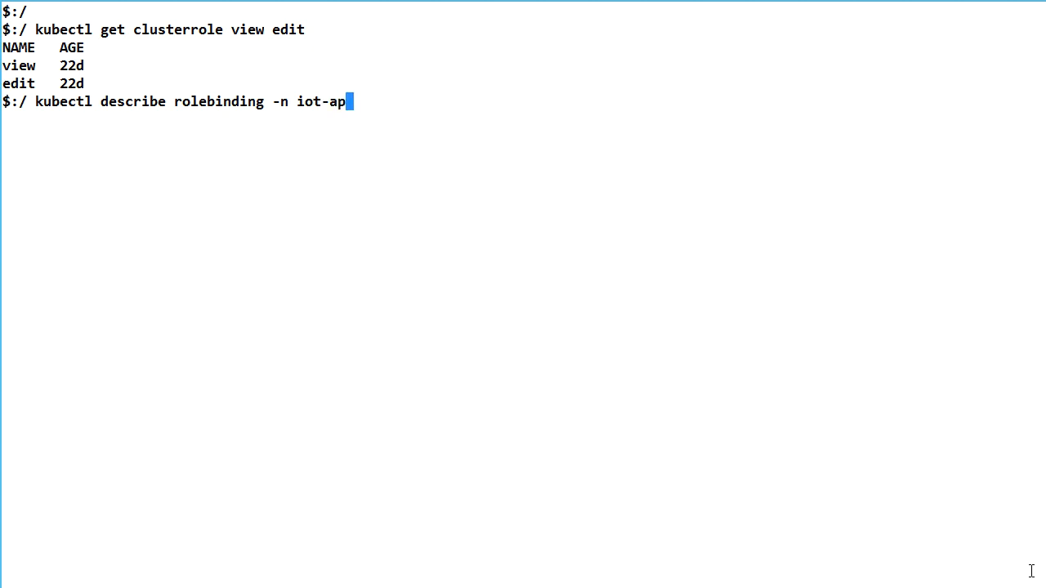
type("plications")
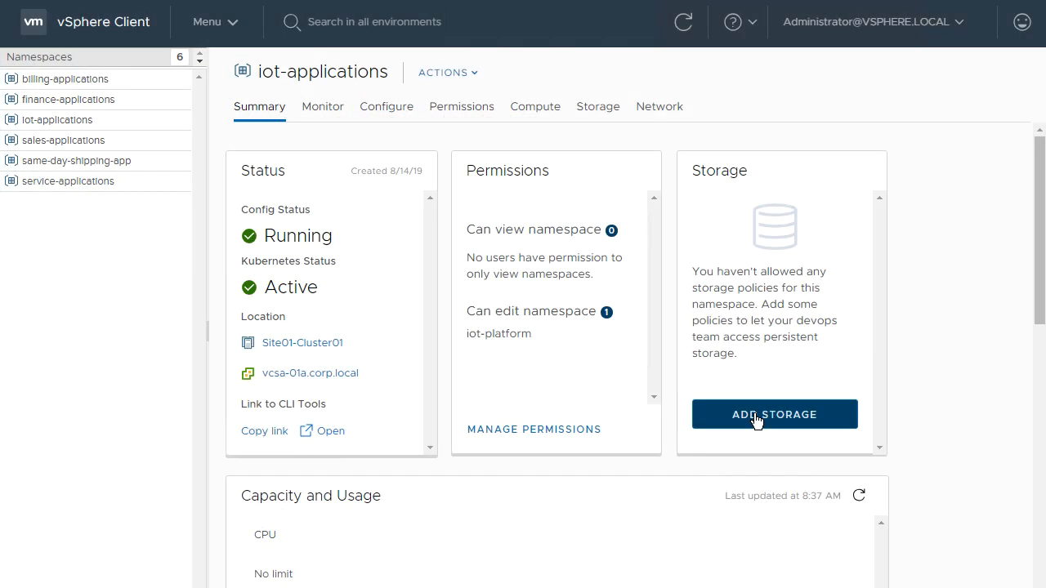
Step: Add the high-performance-ssd storage policy to iot-applications
left_click(774, 415)
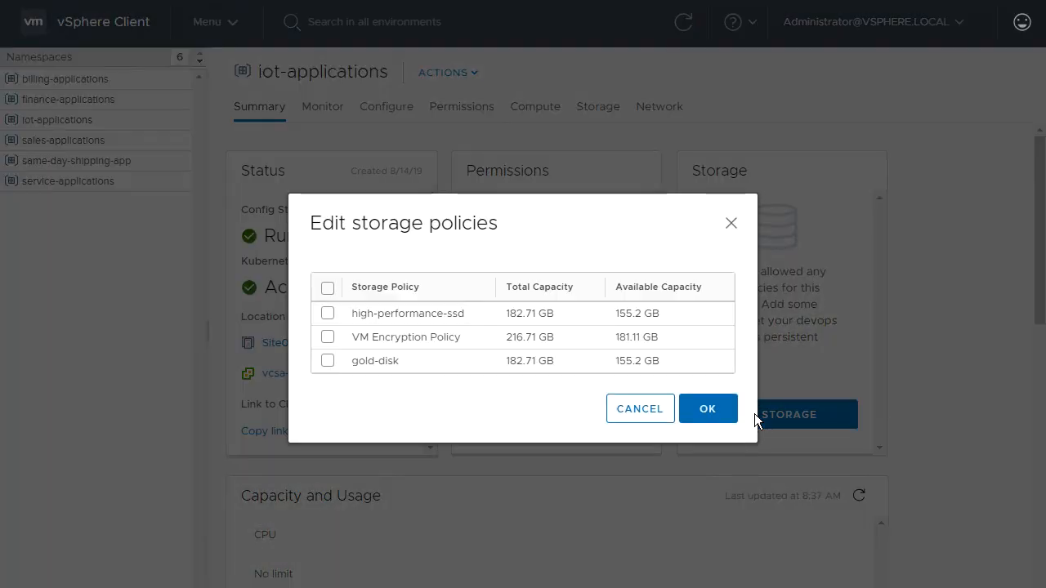
mouse_move(457, 402)
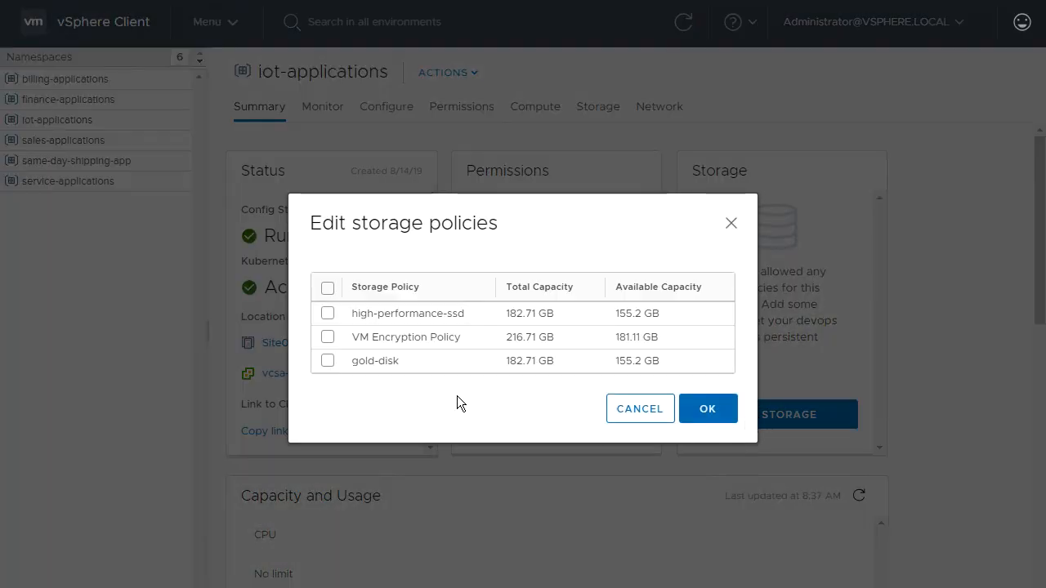
left_click(327, 313)
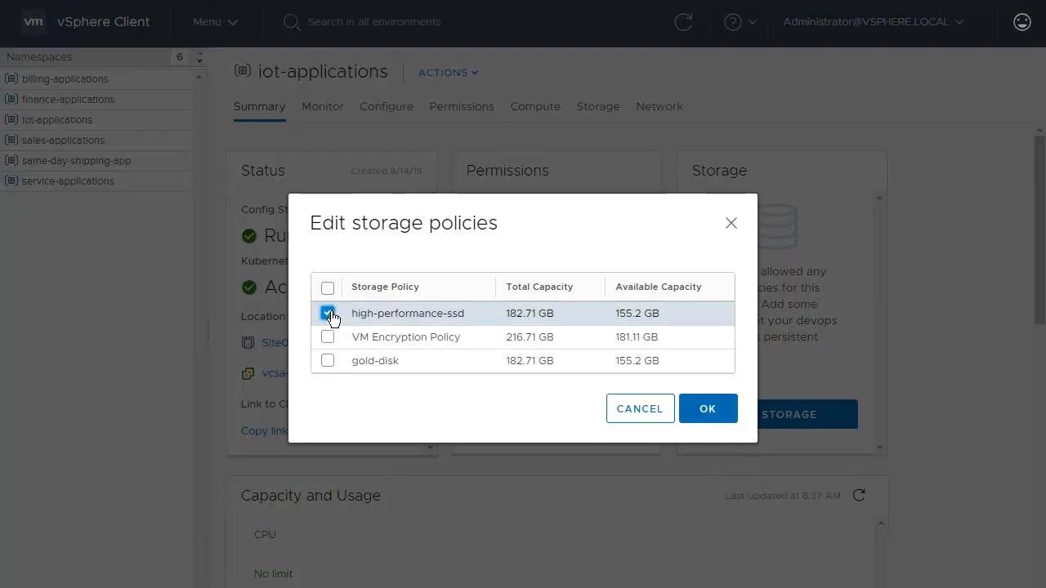
mouse_move(707, 408)
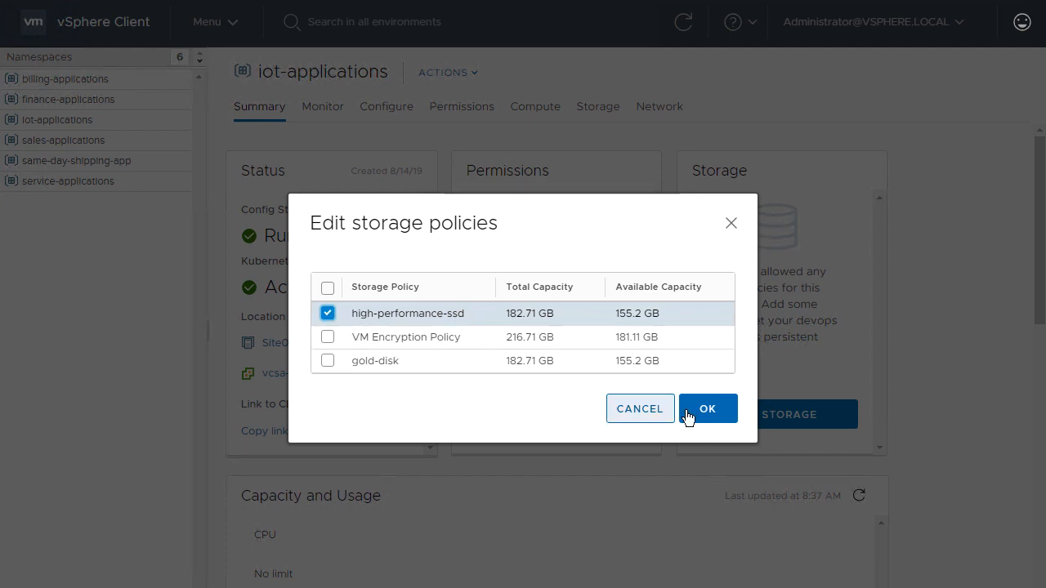
left_click(707, 408)
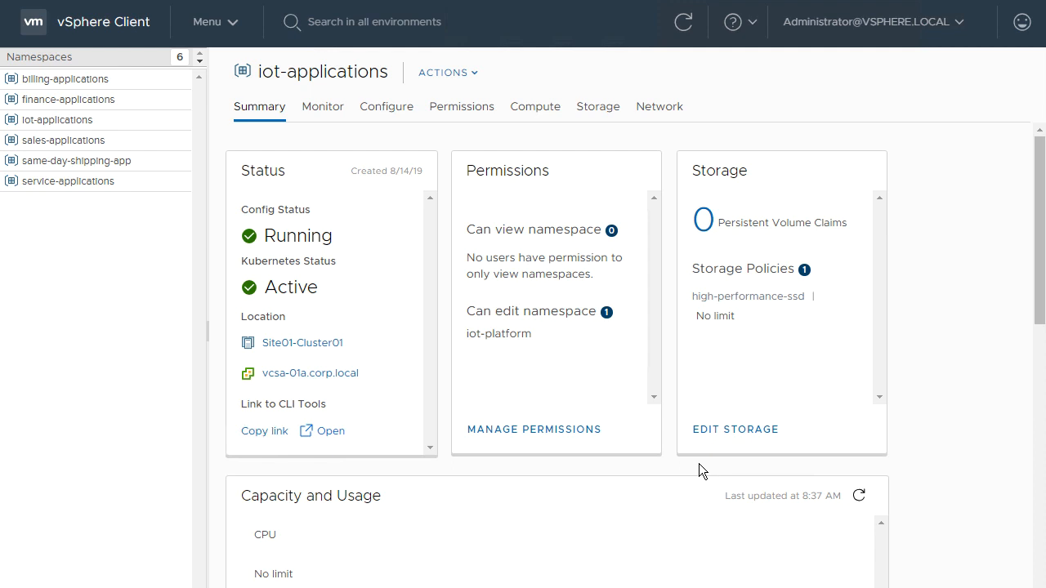
mouse_move(396, 133)
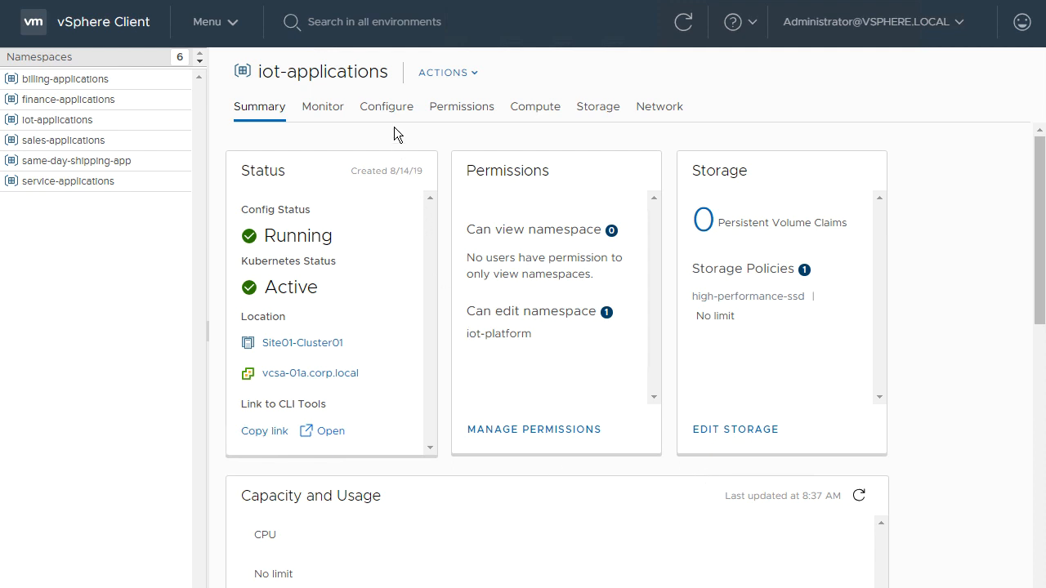
Step: Set resource limits to 100 GHz CPU, 2000 GB memory and storage; describe resourcequota via kubectl
left_click(386, 106)
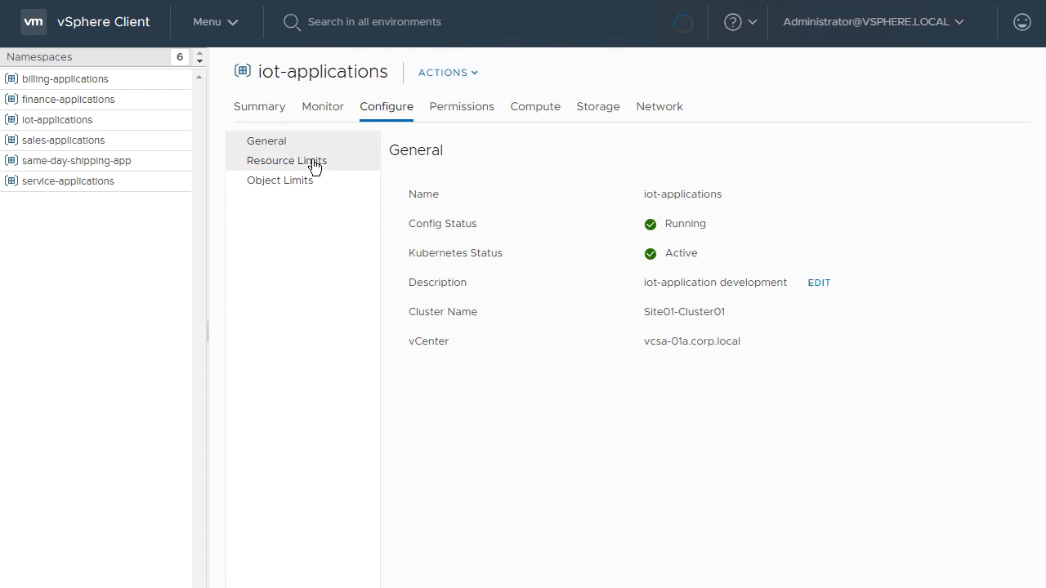
left_click(286, 160)
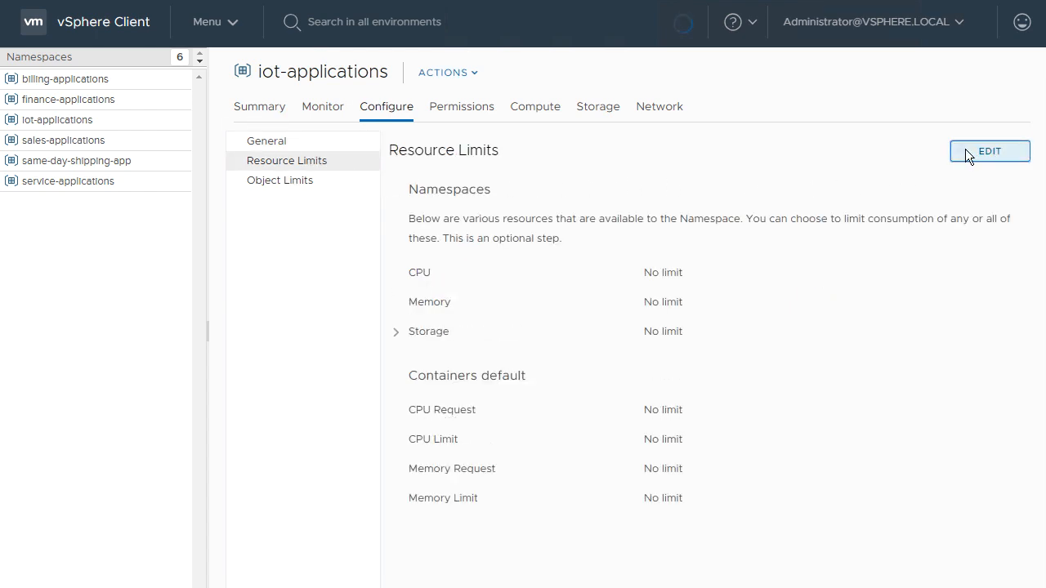
left_click(989, 151)
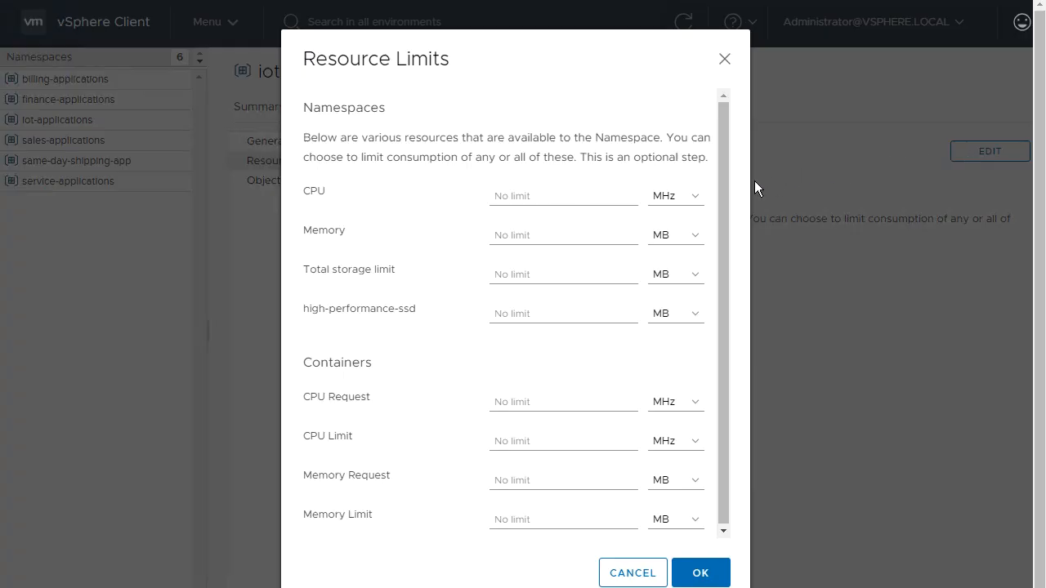
left_click(563, 195)
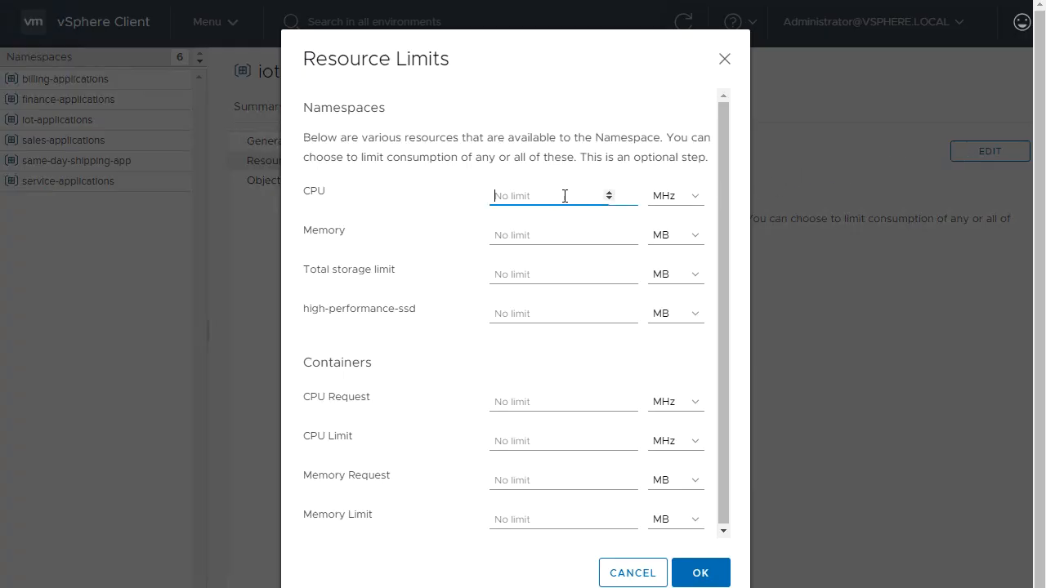
type("100")
left_click(563, 235)
type("2000")
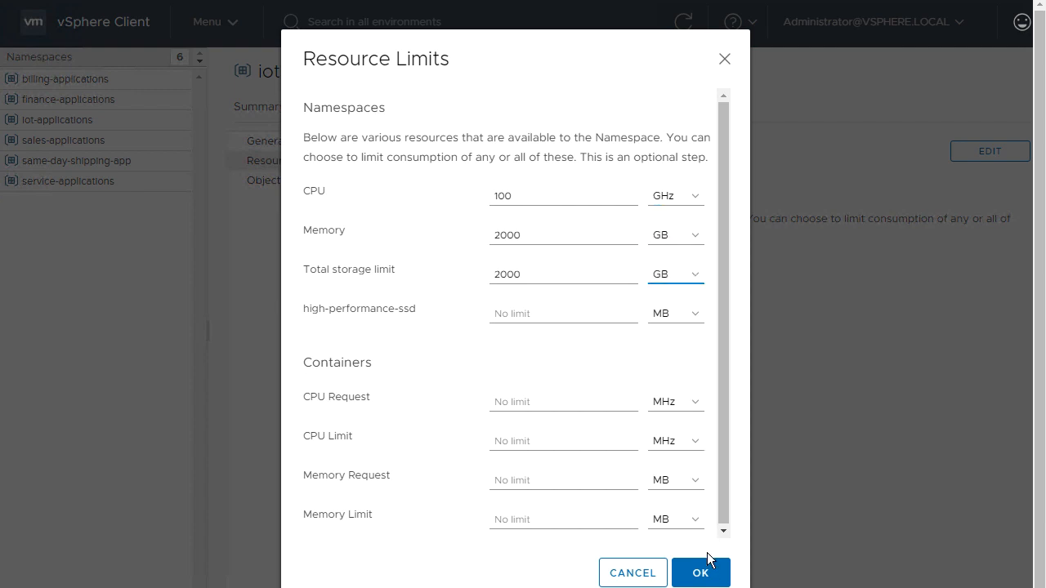
left_click(700, 572)
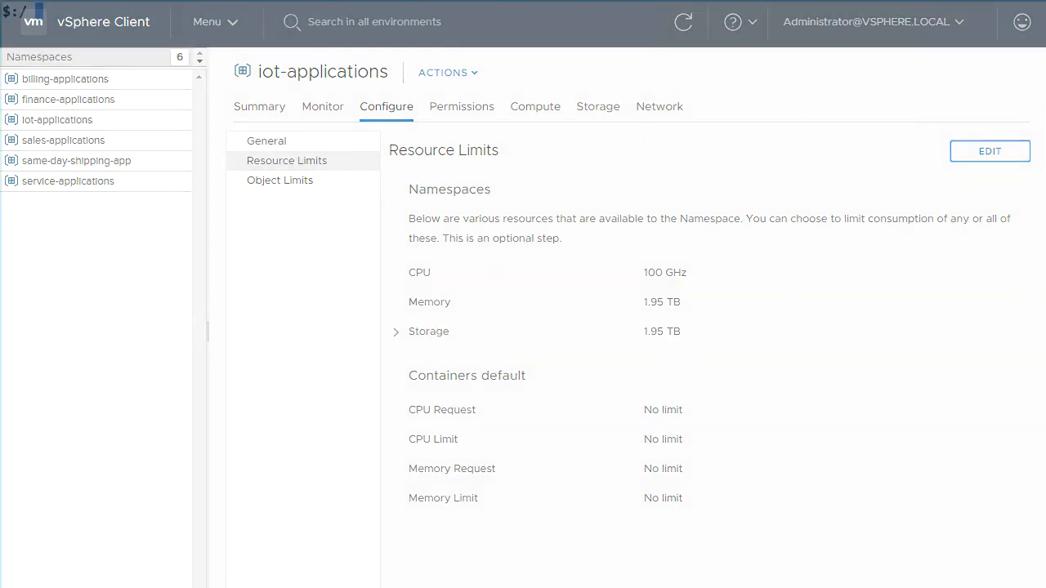
type("kubectl describe resourcequota -n iot-applications")
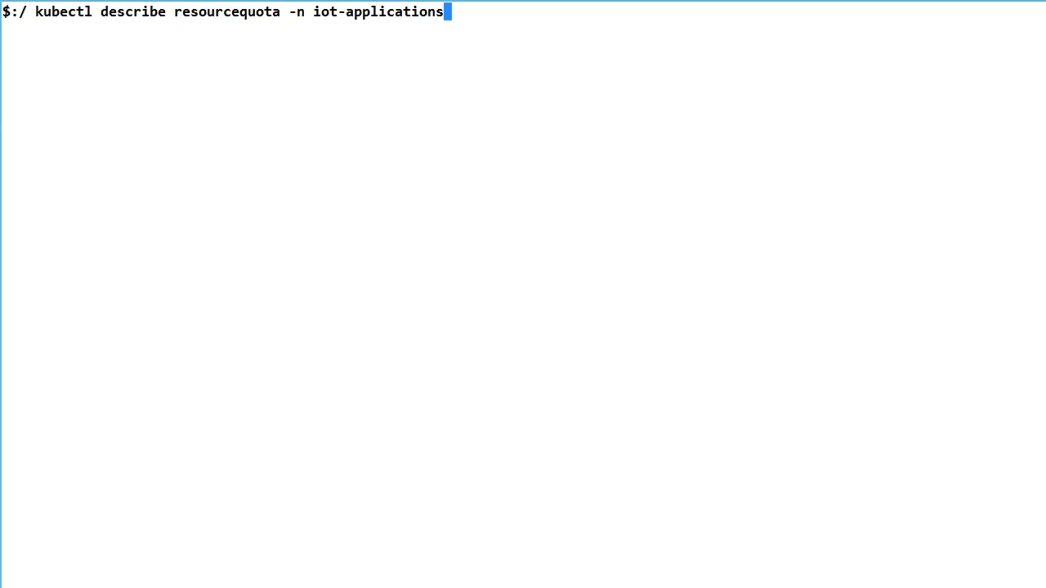